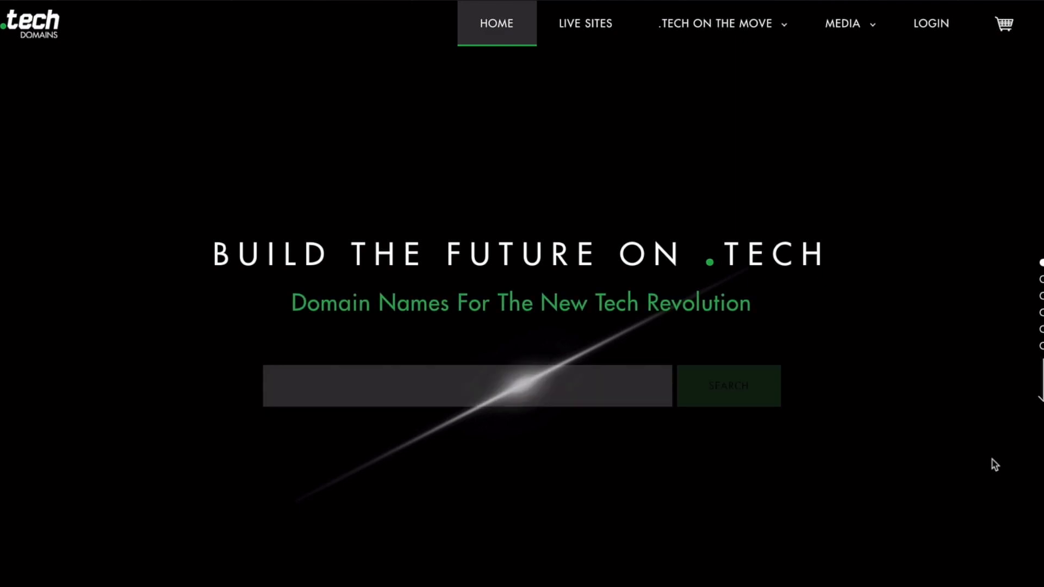
Apply coupon code ARTECH to the thejournalview.tech cart, bringing the total to ₹99.02.
scroll("down", 3)
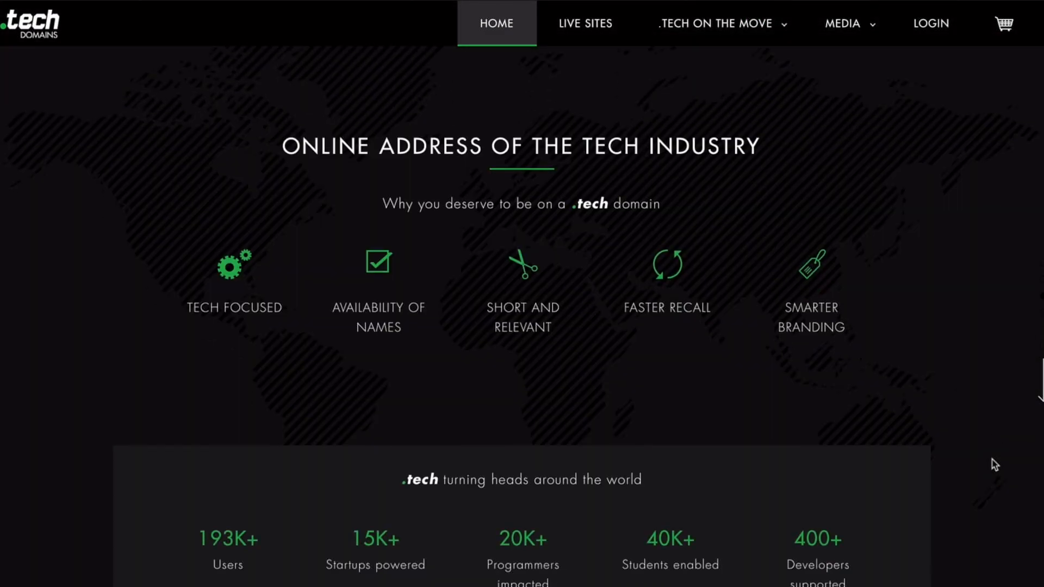
scroll("down", 3)
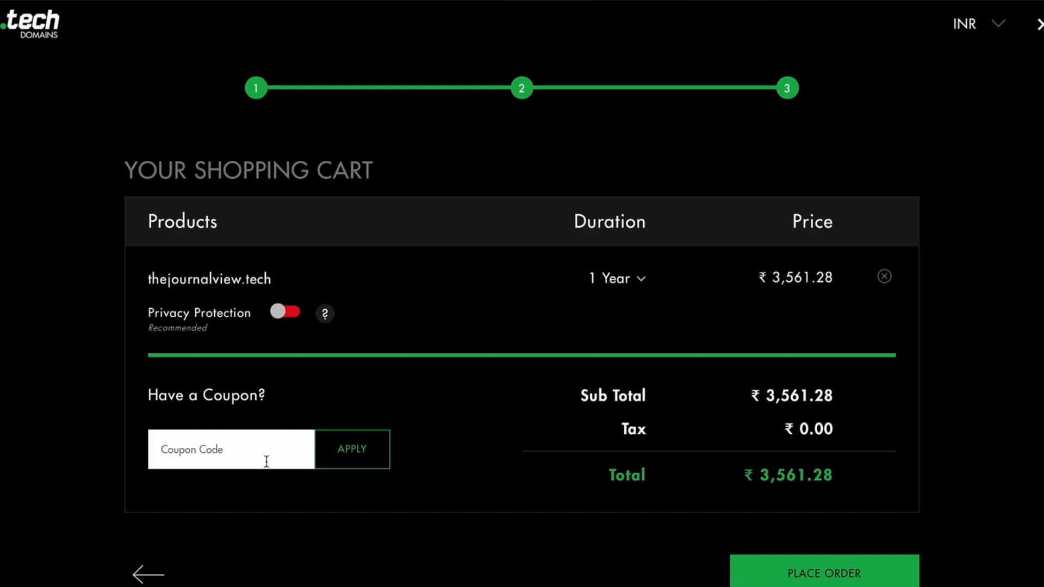
left_click(352, 450)
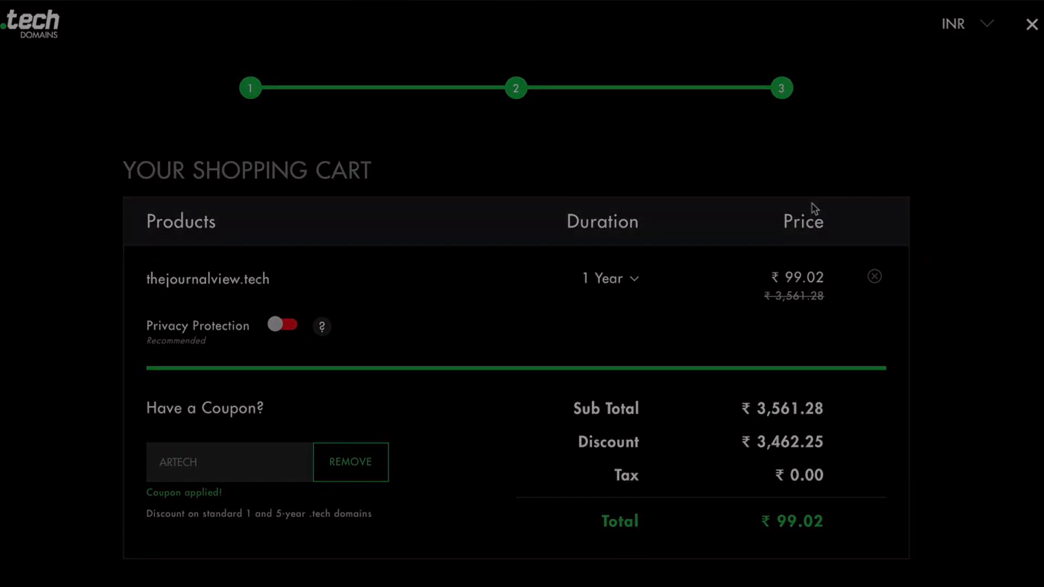
Switch to YouTube and open the Creator Studio Live Streaming dashboard.
left_click(1031, 25)
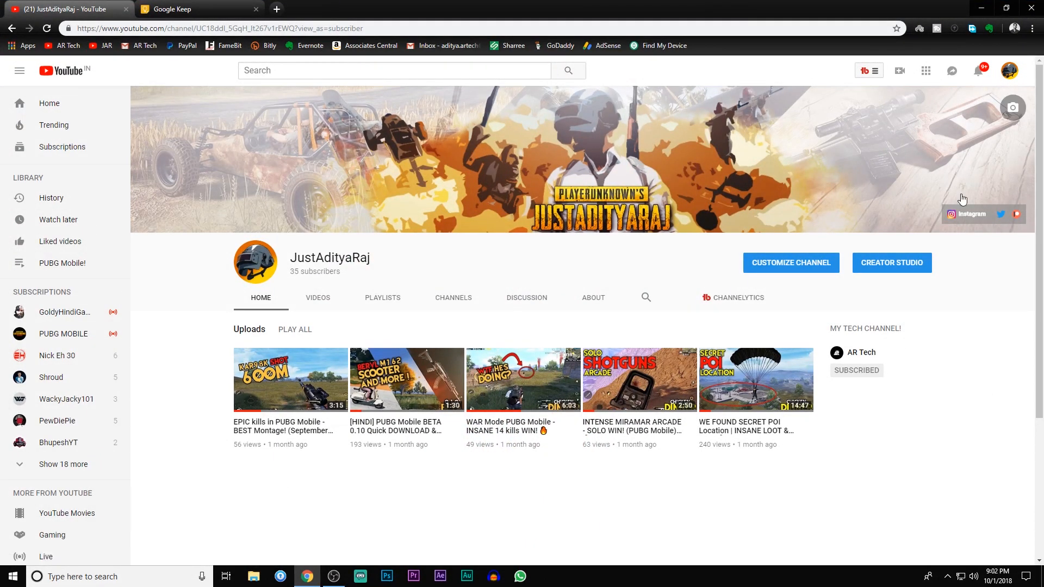
left_click(891, 263)
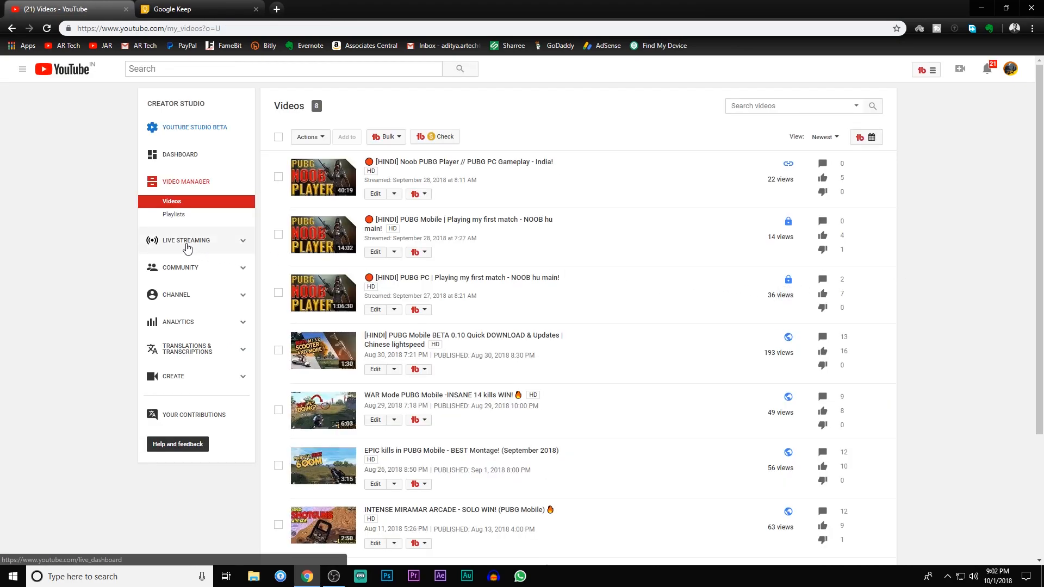
left_click(185, 241)
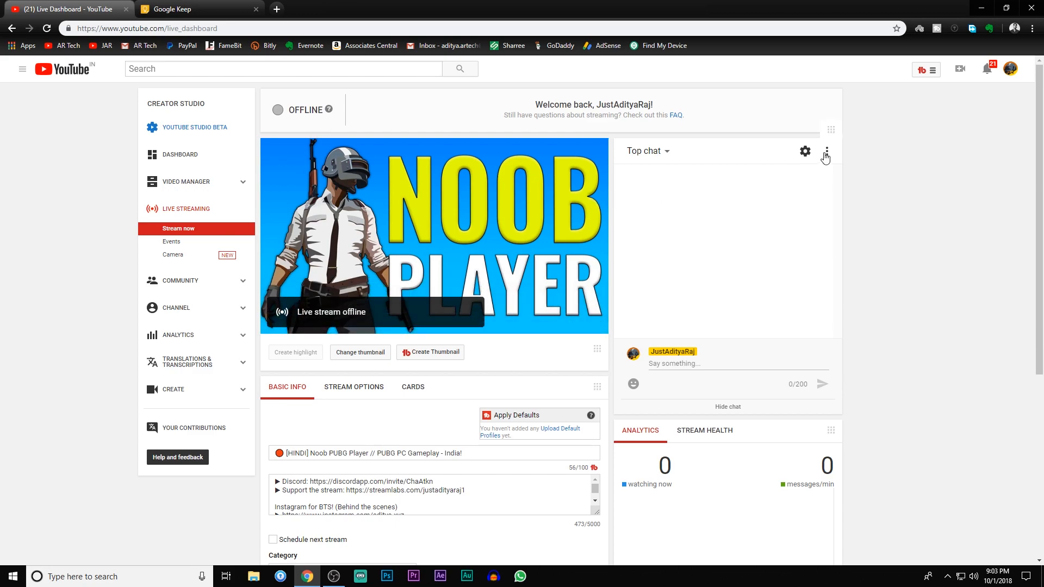
Pop the live chat out via its options menu, reposition the window, and bring up copy options for its live_chat URL.
left_click(826, 151)
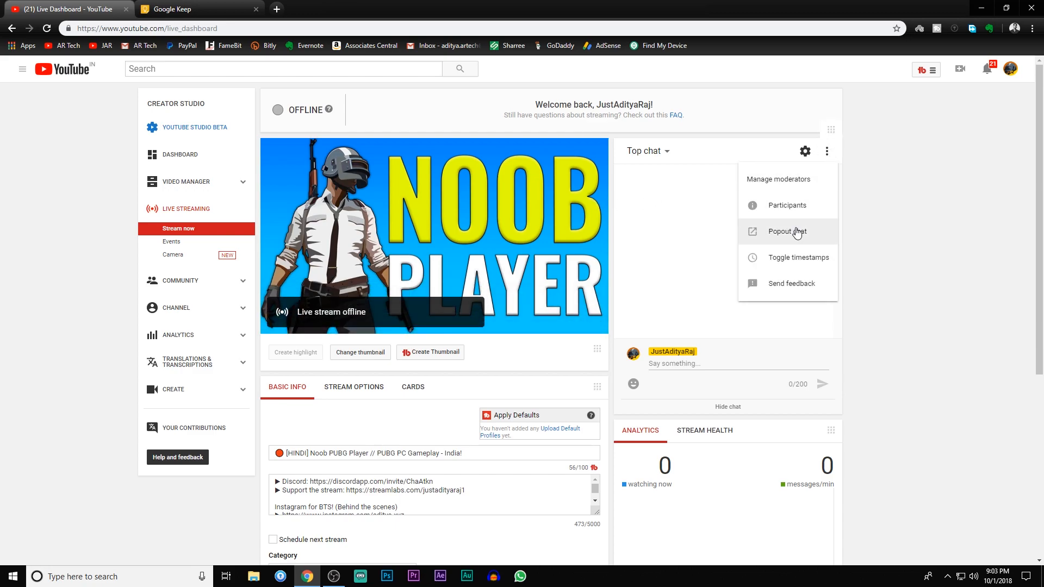
left_click(787, 231)
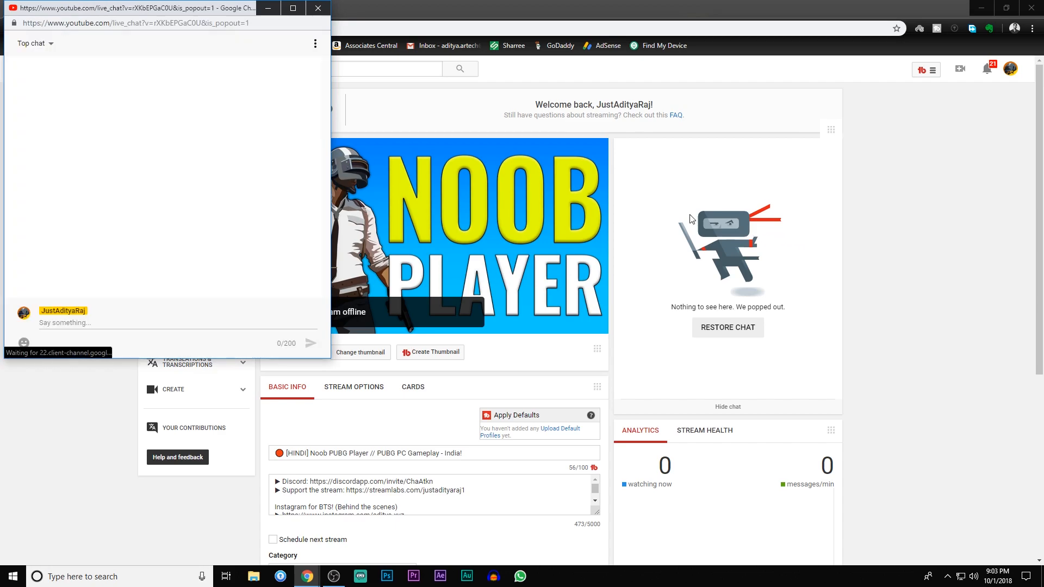
left_click_drag(167, 7, 339, 33)
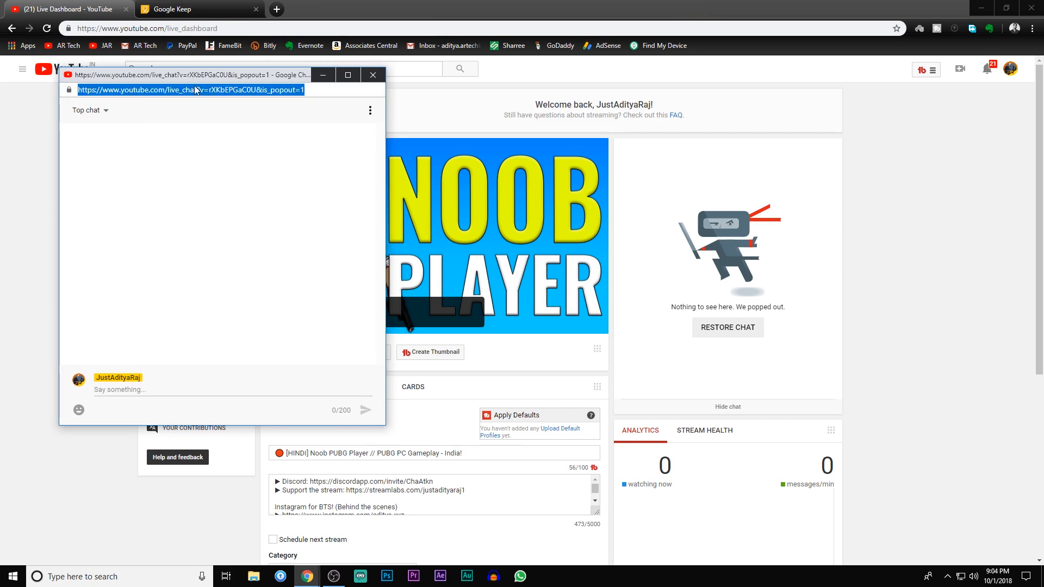
right_click(196, 90)
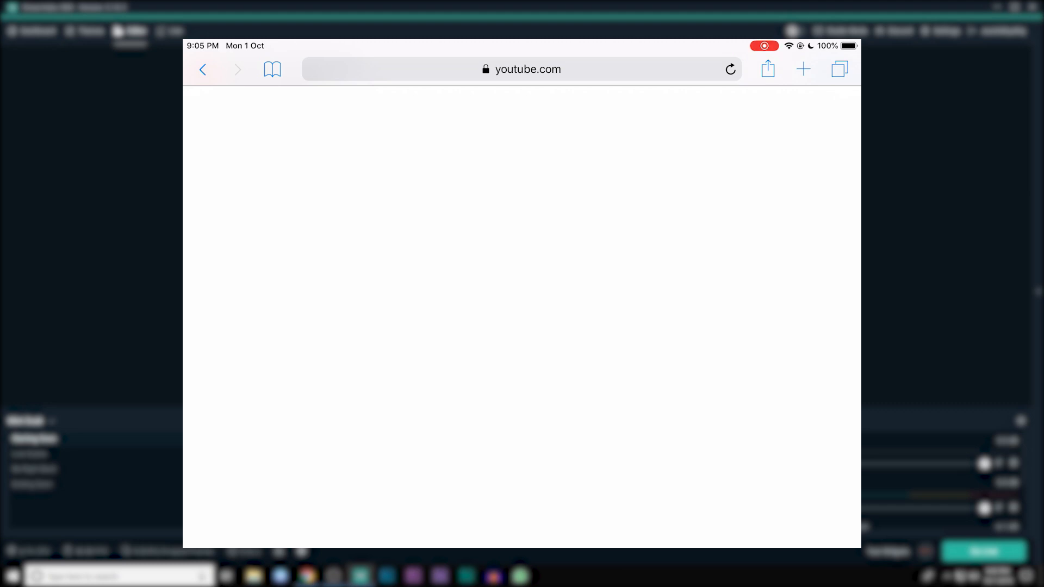
Reload the live_chat page in iPad Safari until the Top chat view appears.
left_click(729, 70)
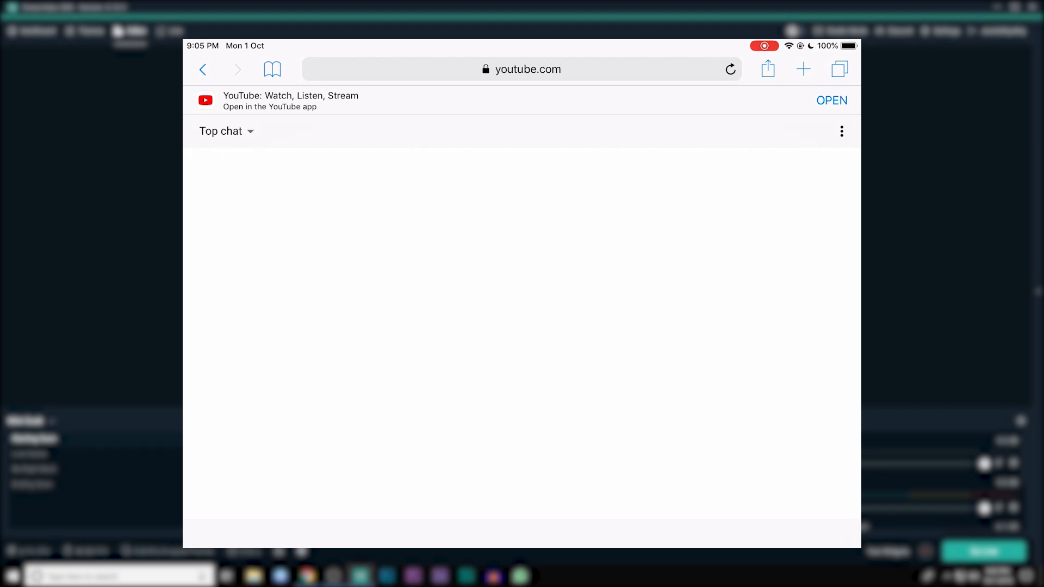
scroll("down", 3)
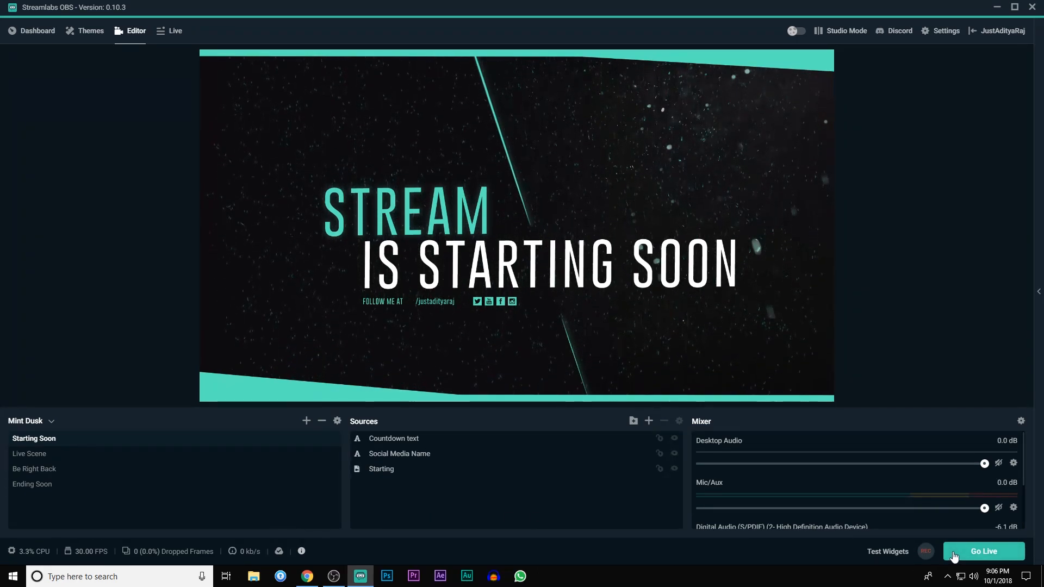
Go live on the Starting Soon scene and focus the live chat message box.
left_click(983, 551)
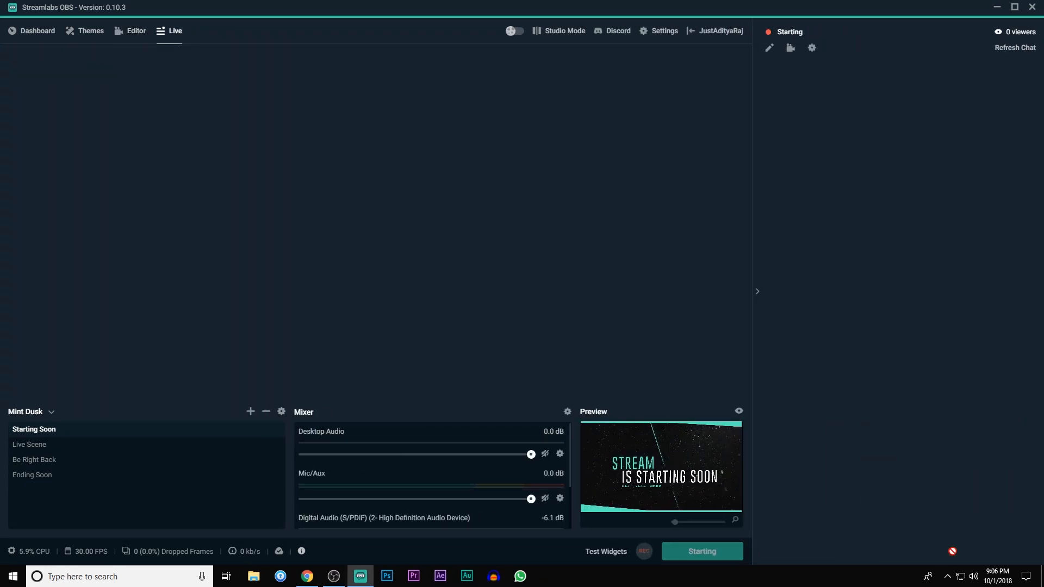
left_click(702, 551)
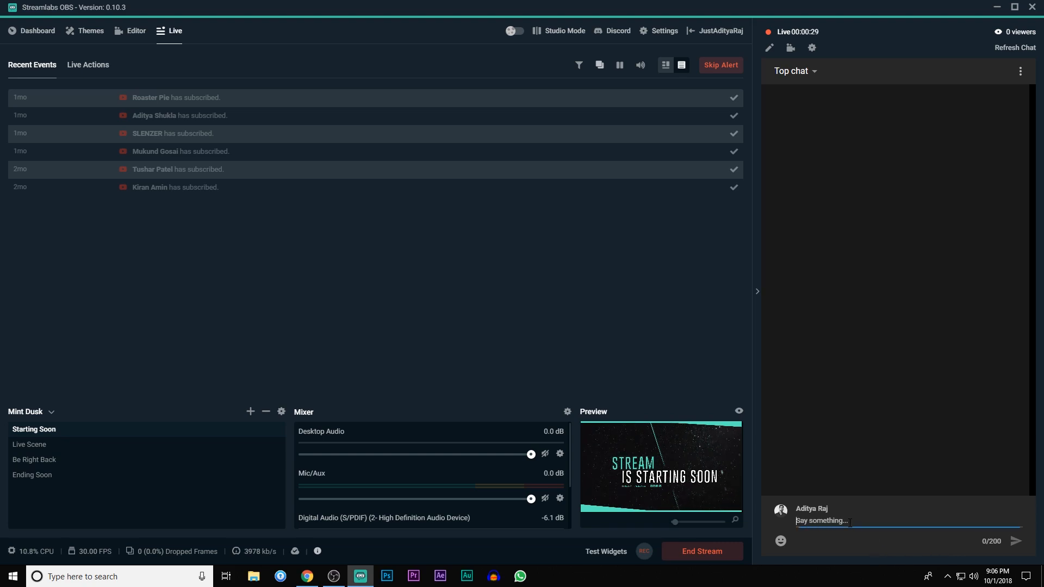
Send the message 'hey' in the stream's live chat.
type("hey")
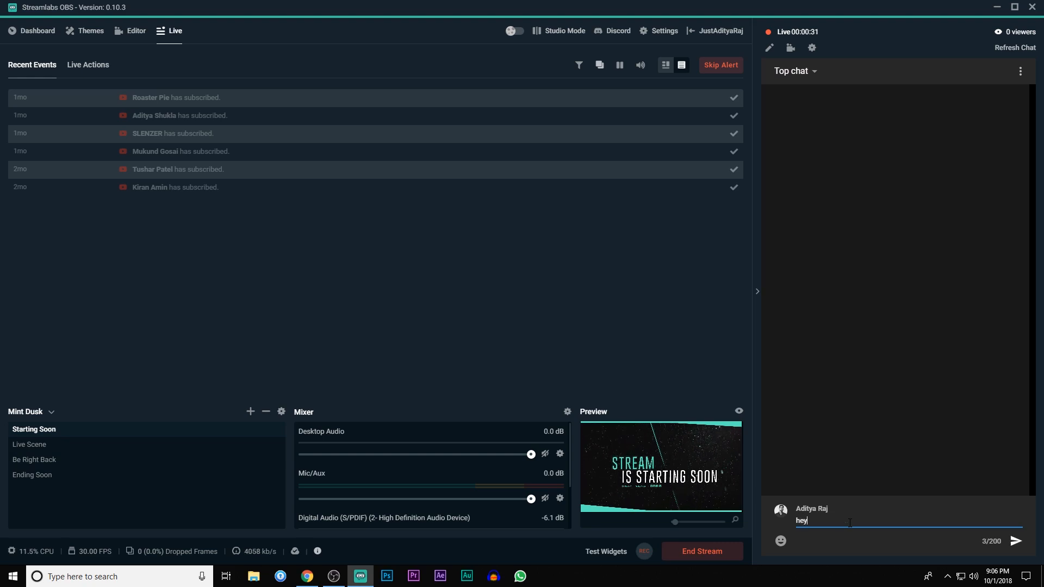
key("Enter")
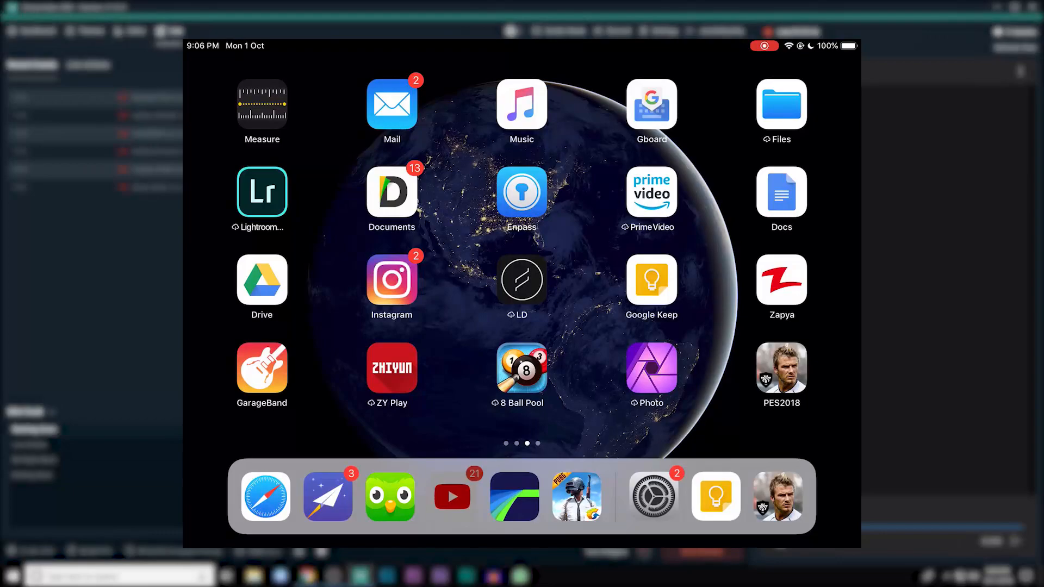
Launch the YouTube app from the iPad dock.
left_click(451, 496)
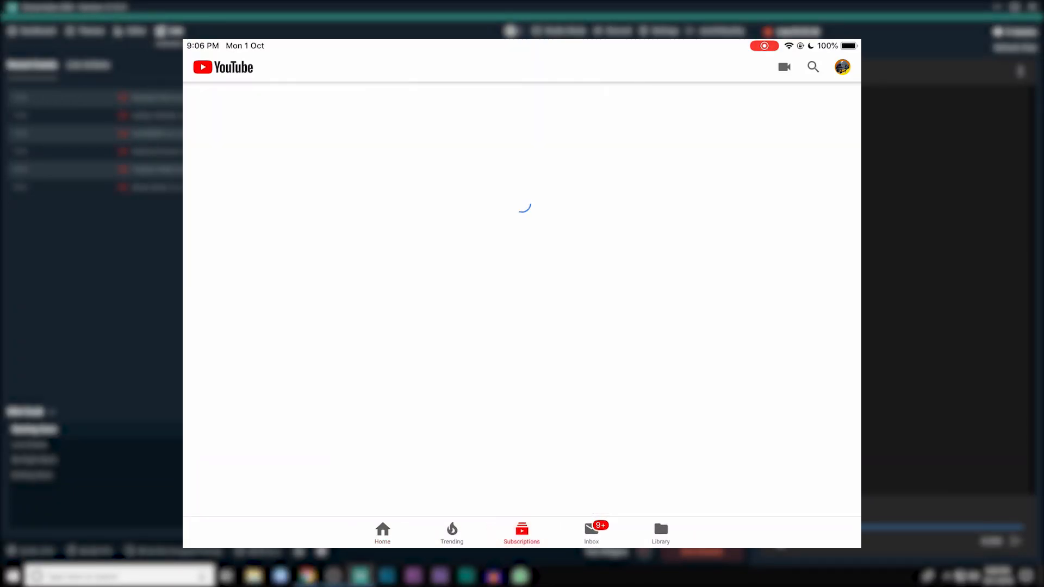